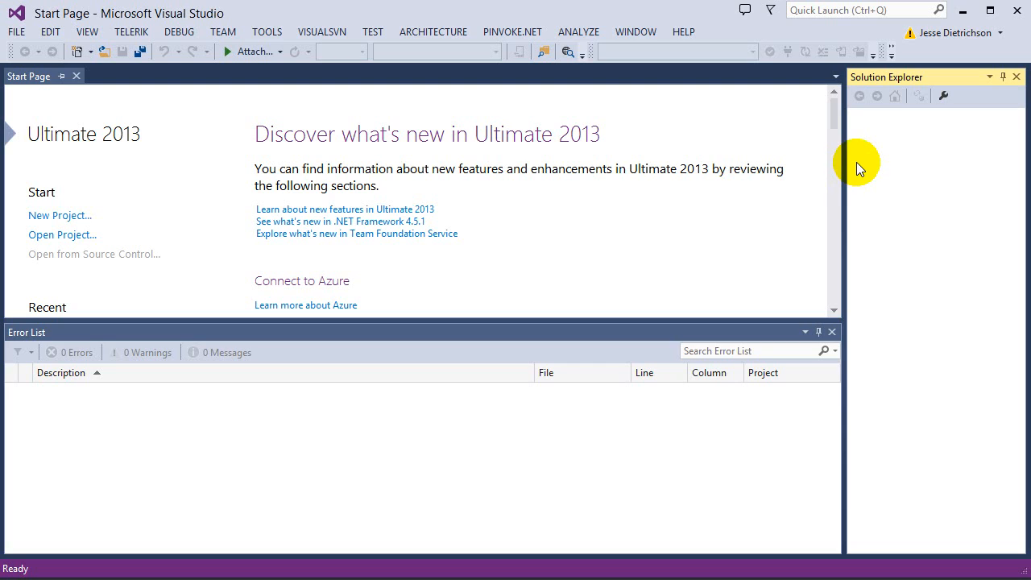
mouse_move(719, 216)
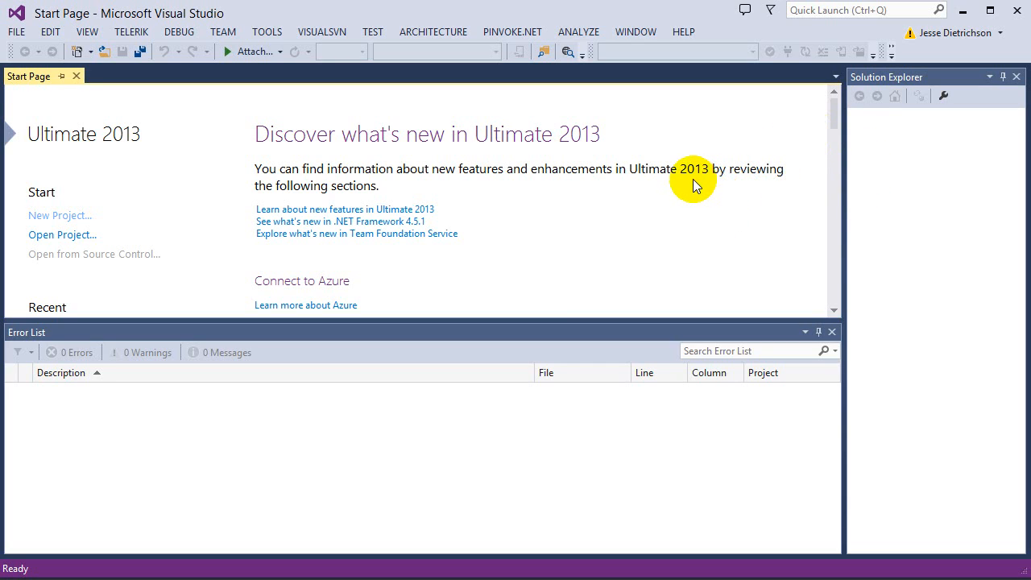
mouse_move(668, 173)
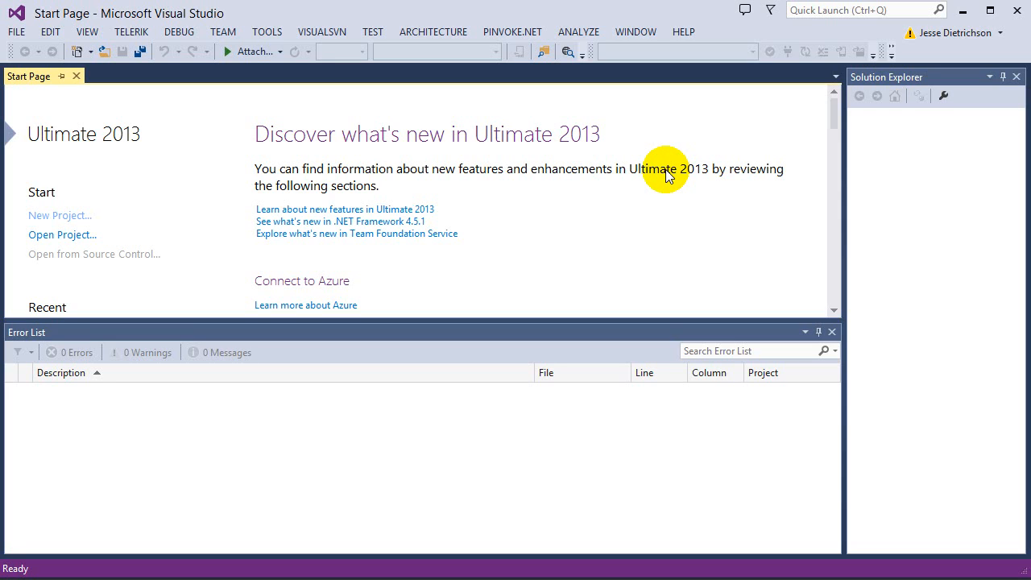
mouse_move(640, 173)
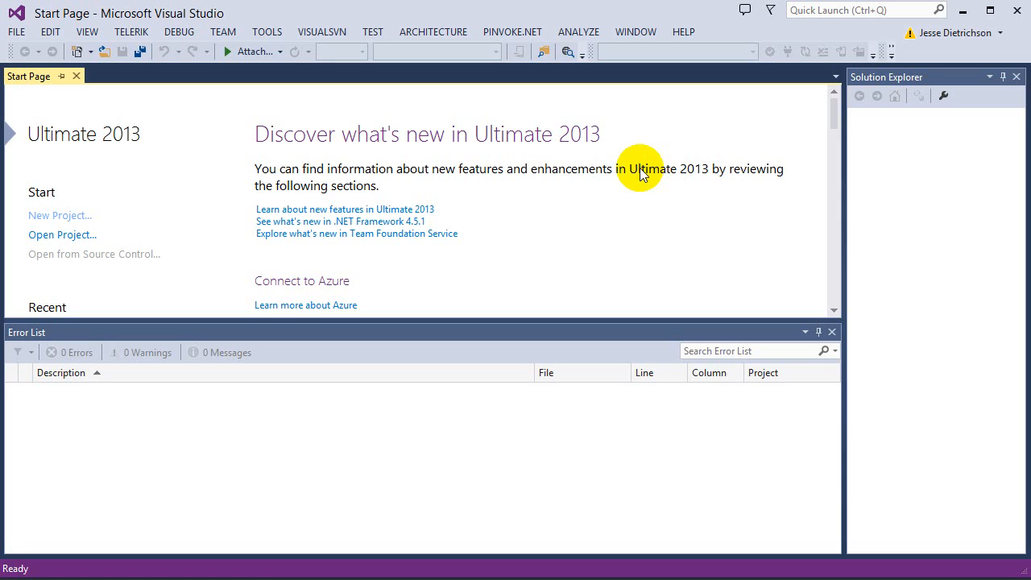
mouse_move(647, 172)
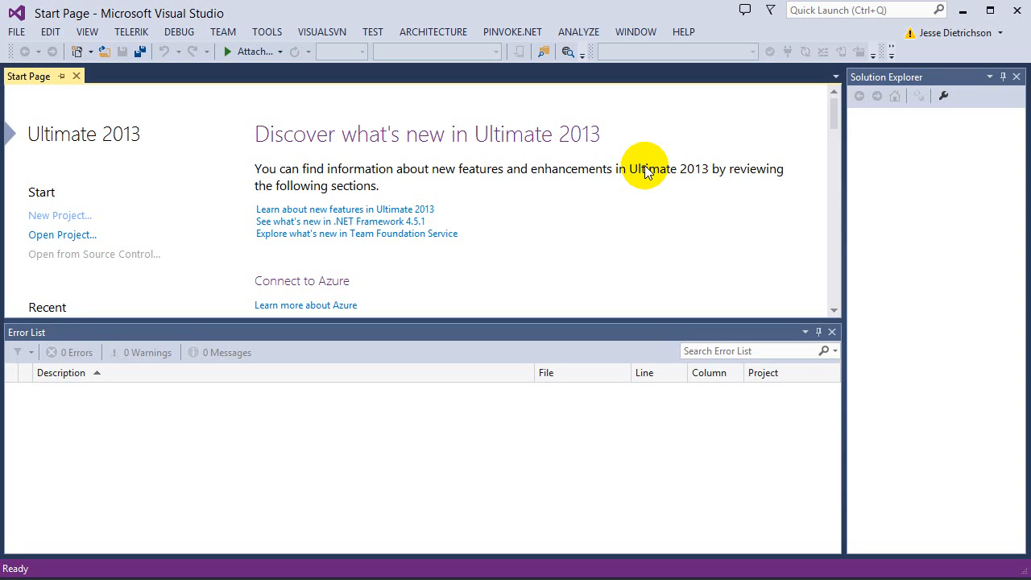
mouse_move(630, 166)
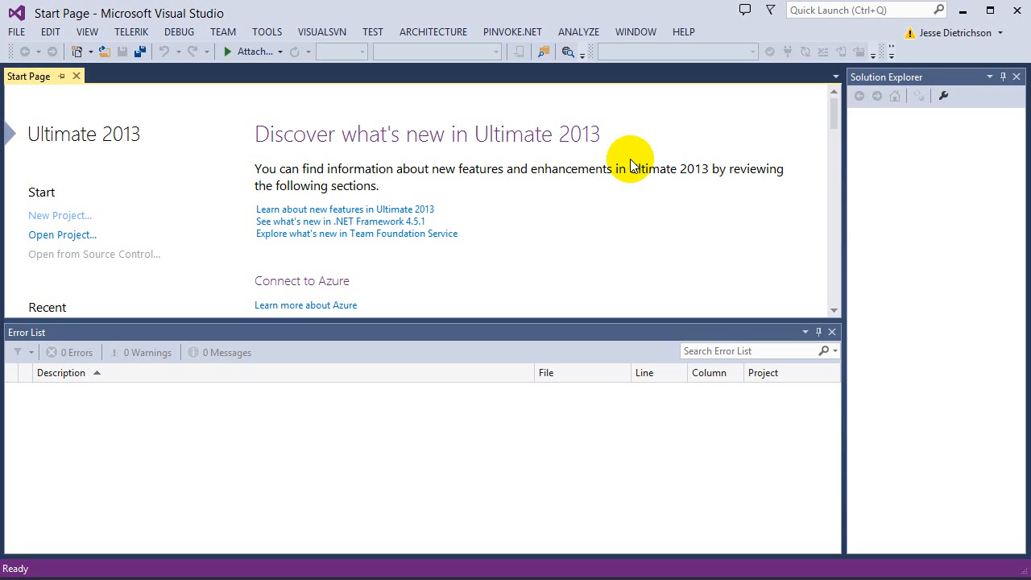
mouse_move(657, 267)
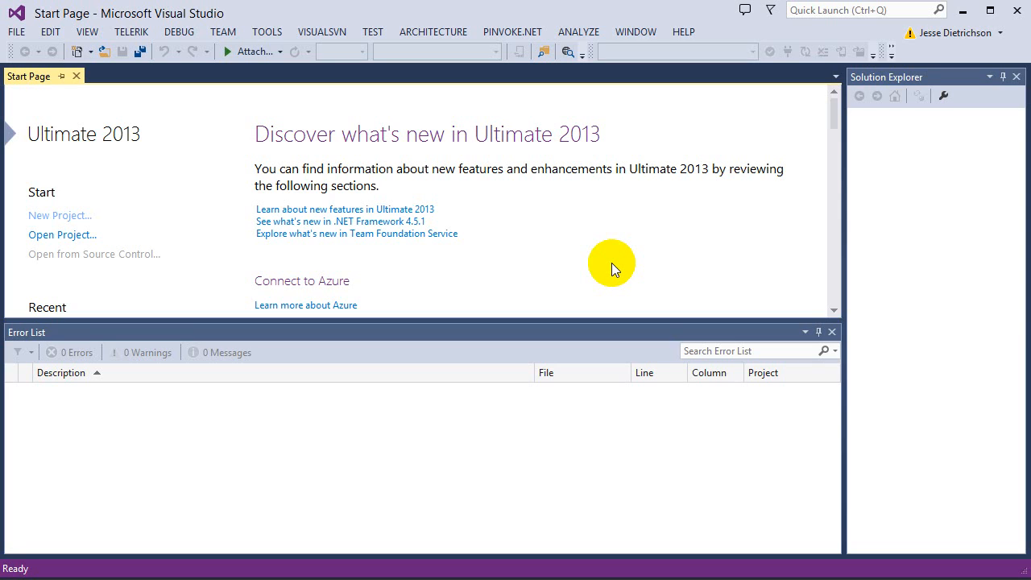
mouse_move(592, 234)
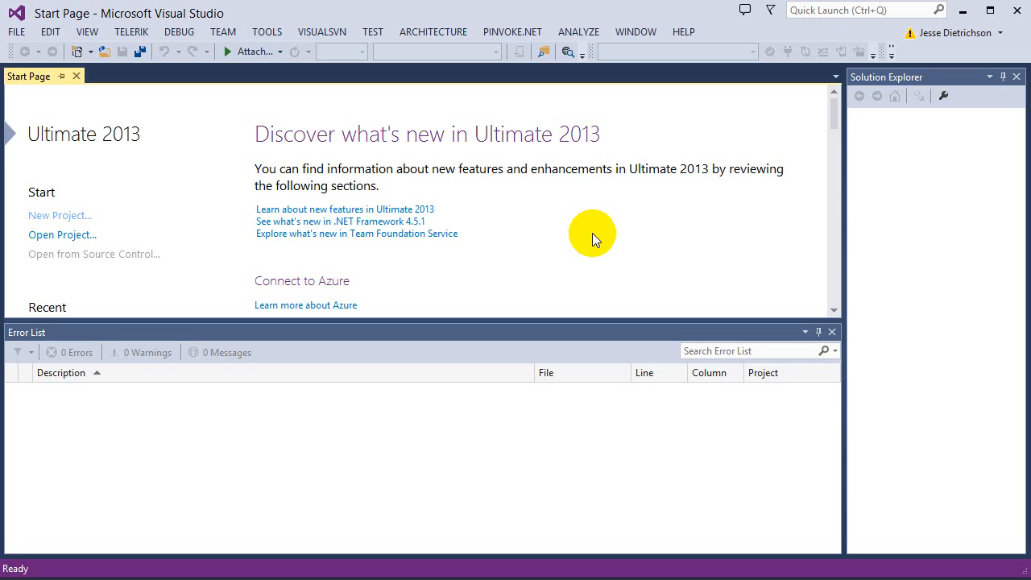
mouse_move(516, 176)
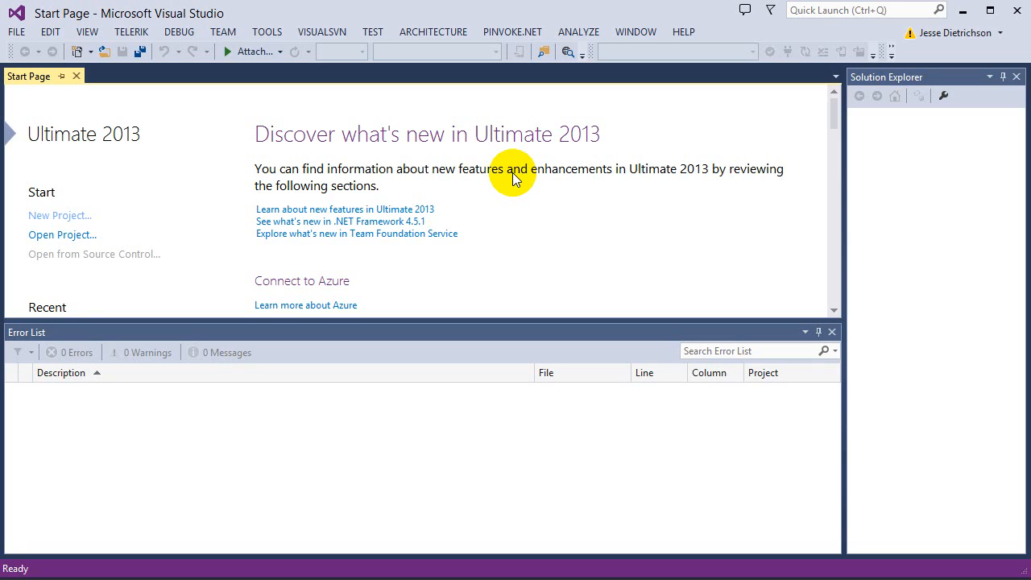
mouse_move(511, 159)
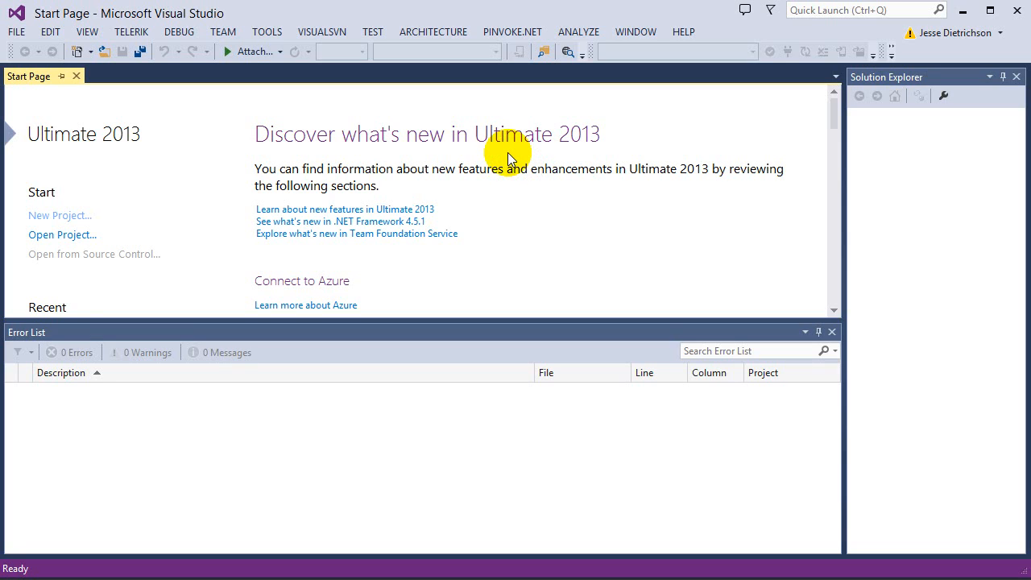